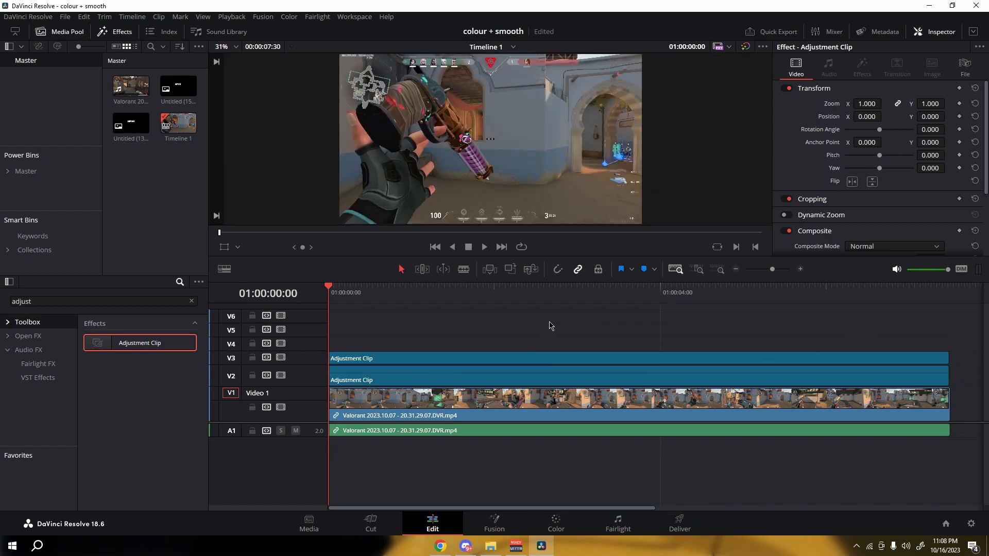
- Bring up the context menu for the V2 adjustment clip in the timeline
right_click(536, 375)
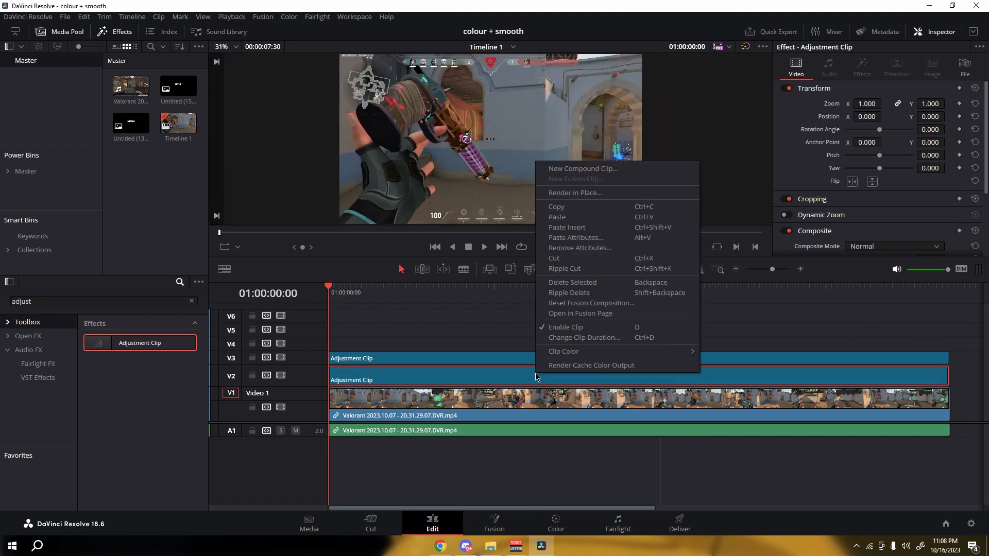
mouse_move(586, 313)
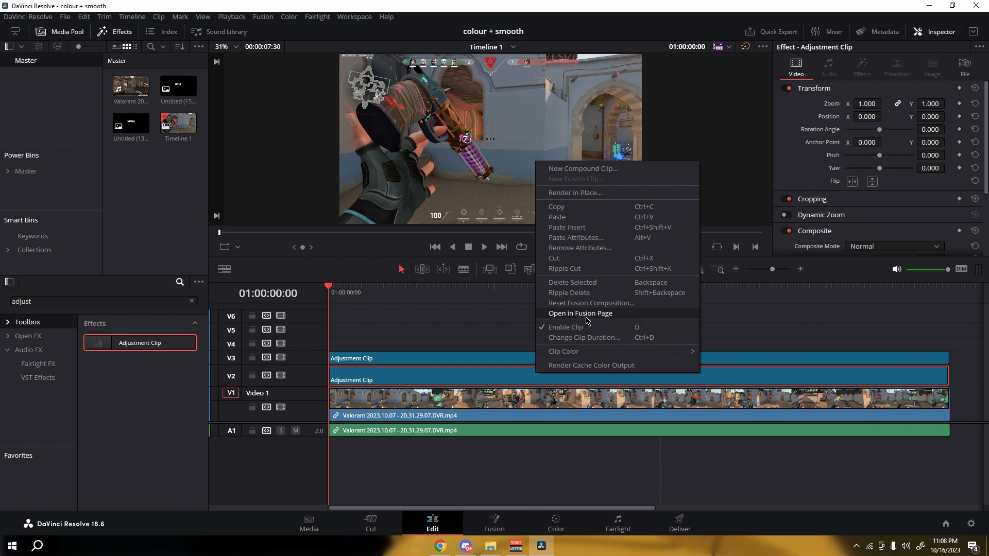
- Open the V2 clip in Fusion with a ColorCorrector node at saturation 1.5
click(580, 313)
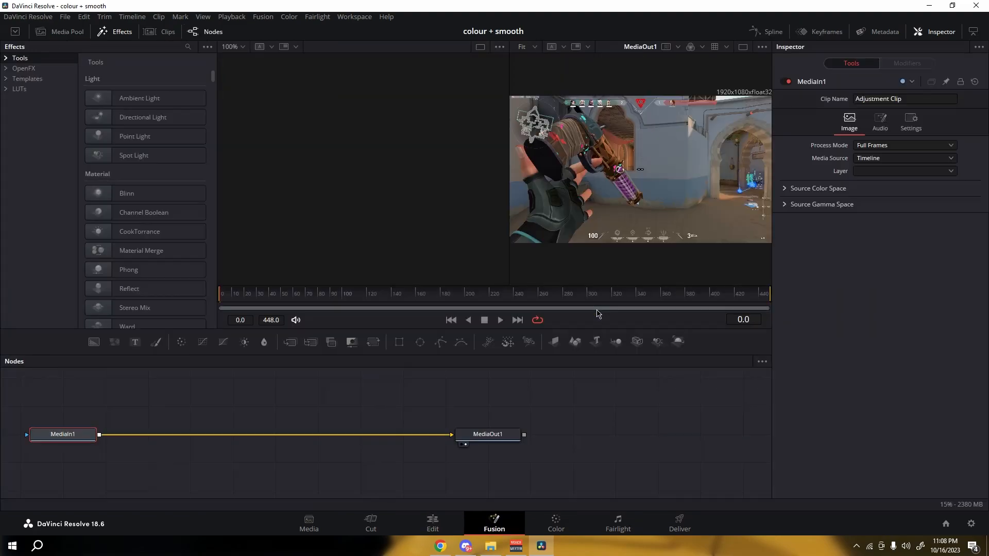
mouse_move(180, 341)
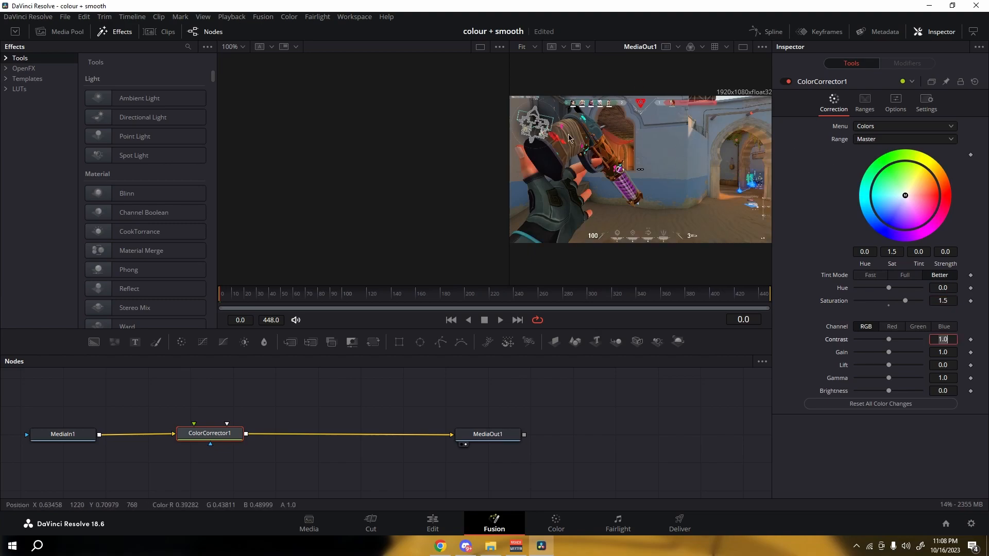
click(554, 522)
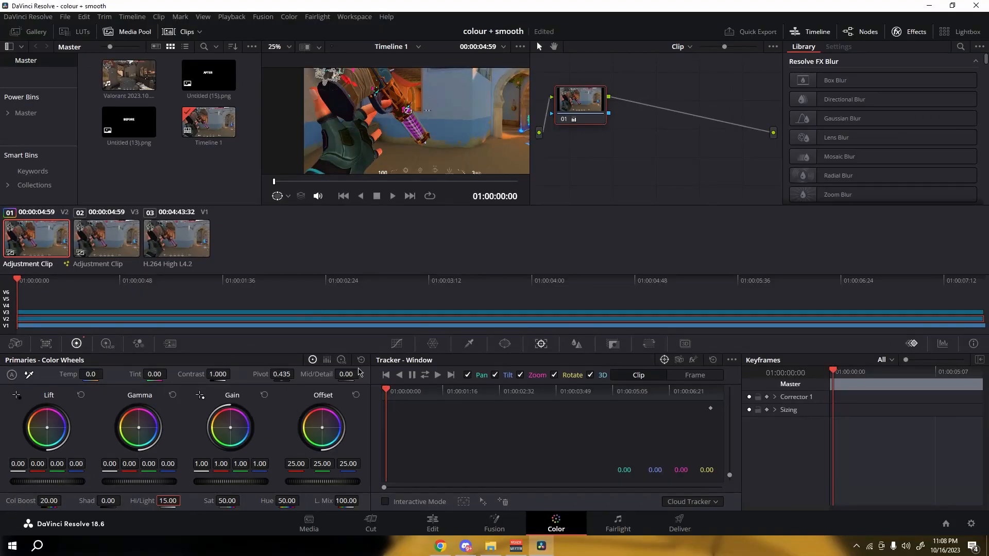
- Return to the Edit page after grading with colour boost 20 and highlights 15
click(432, 522)
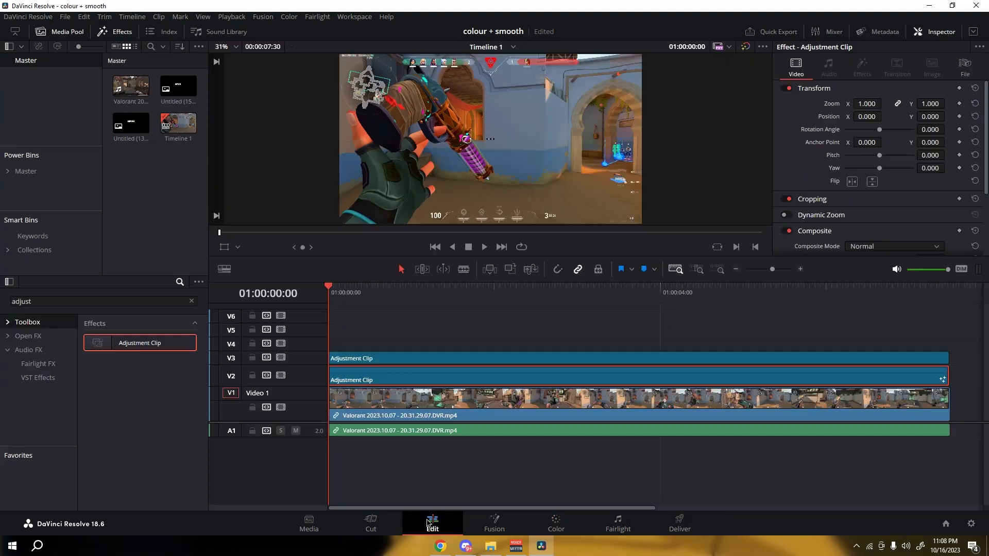
- Preview the graded footage about one second in, then jump back to the start
click(416, 292)
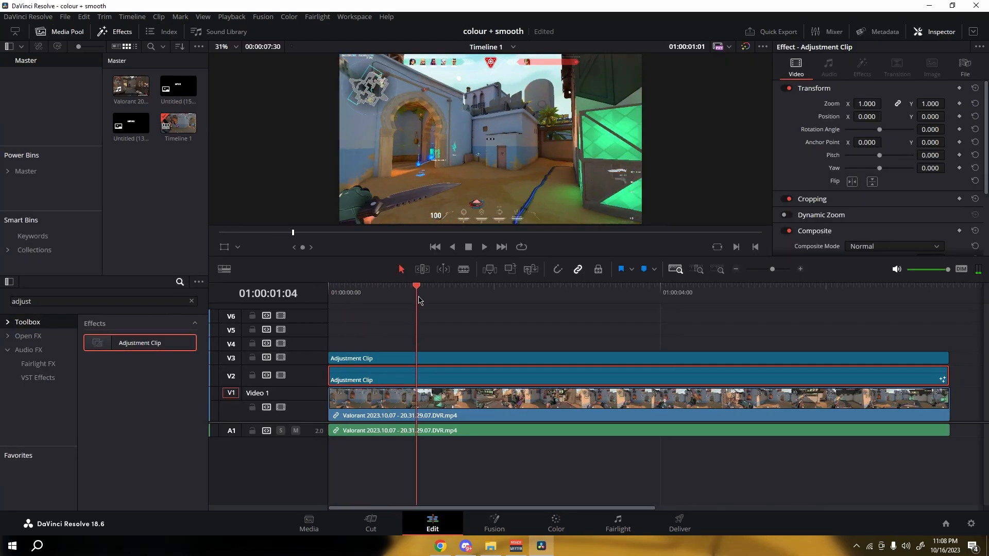
click(644, 292)
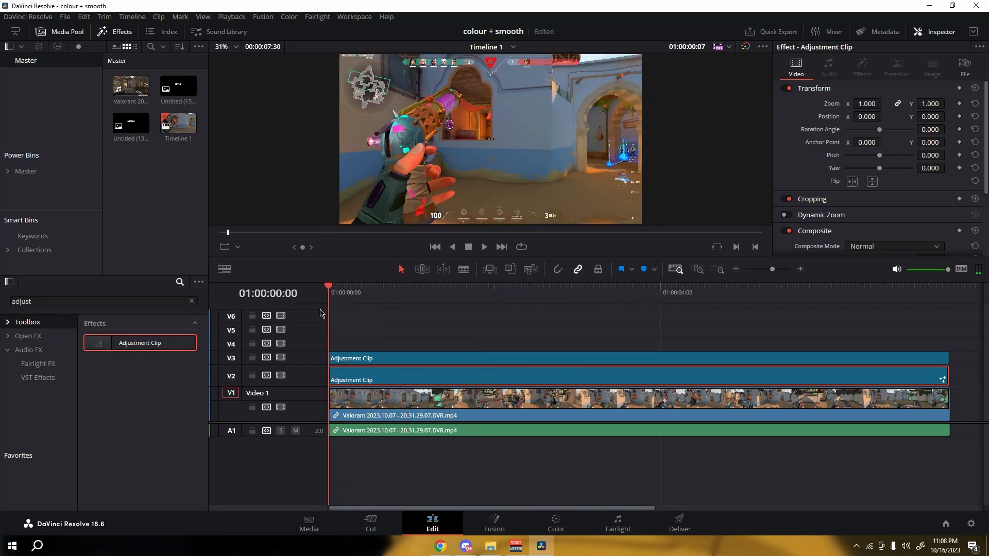
- Open the upper V3 adjustment clip on the Fusion page
click(420, 358)
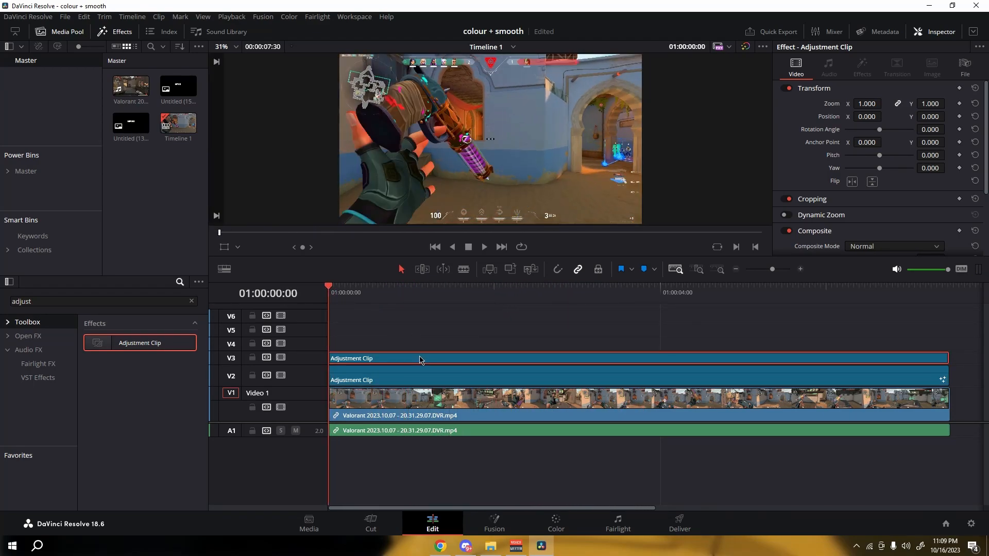
right_click(420, 358)
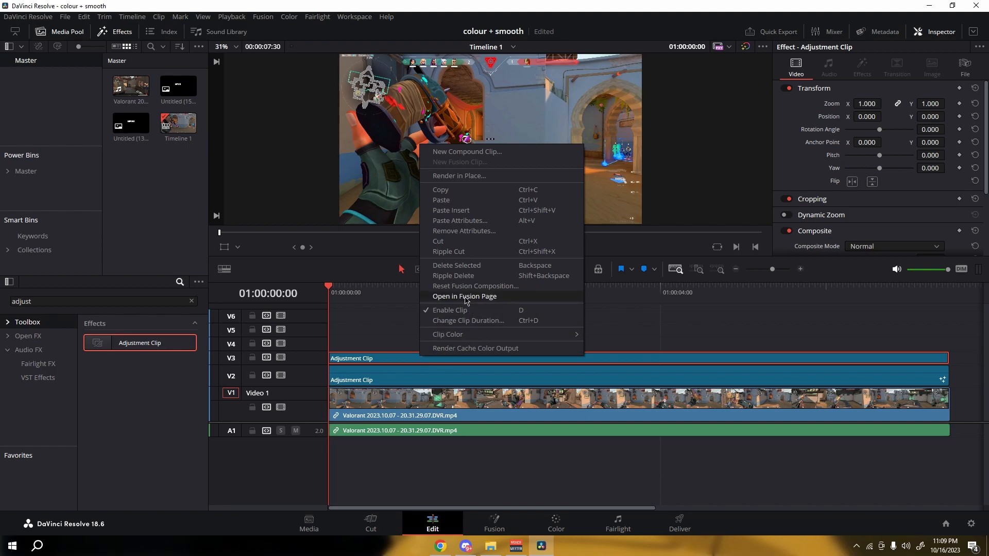
click(465, 296)
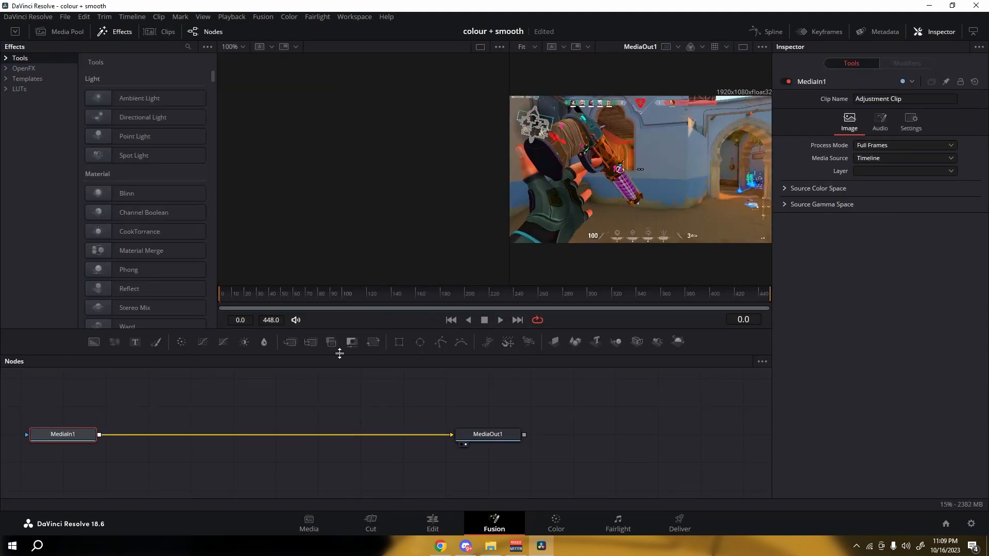
- Add an Optical Flow node followed by a Vector Motion Blur node via effects search
click(187, 47)
text(o)
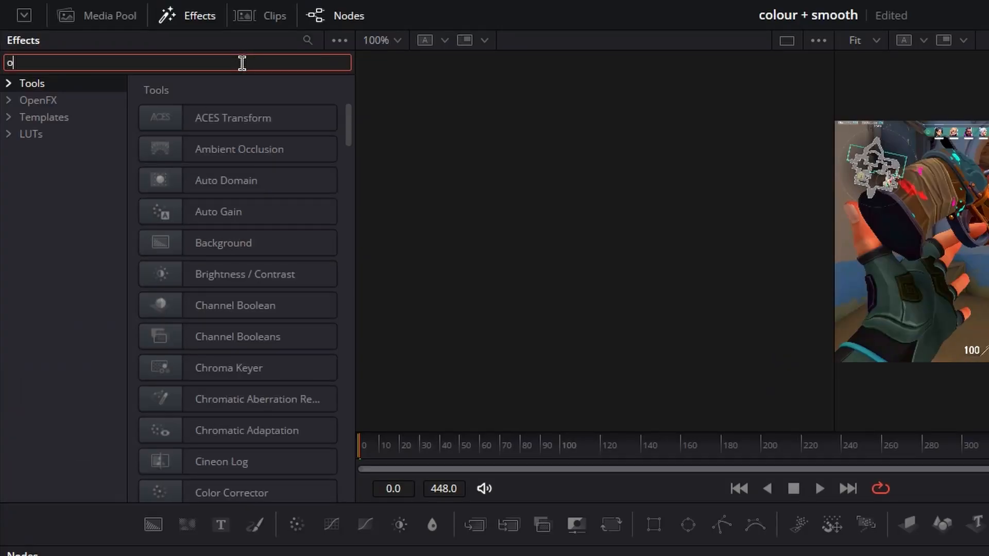
text(ptical)
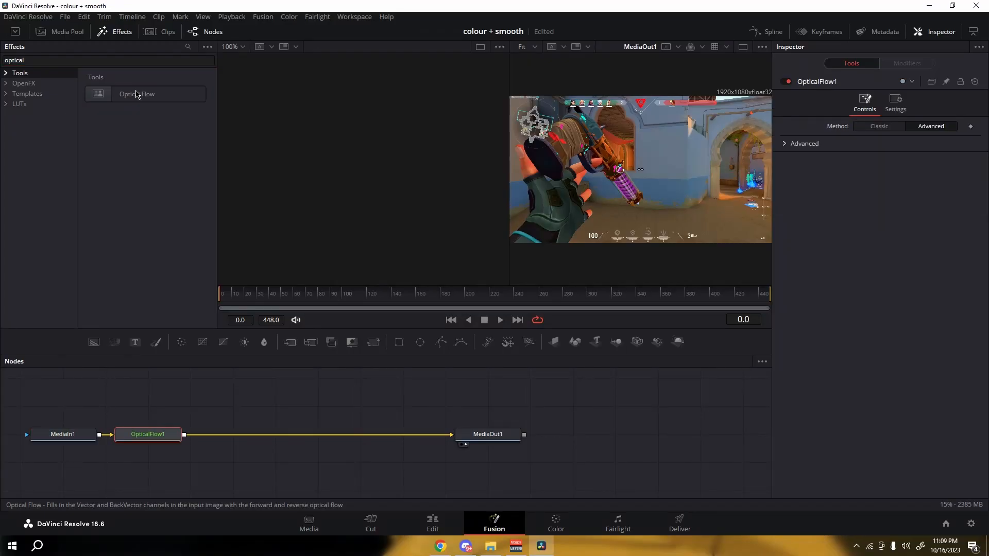
click(107, 59)
text(vecto)
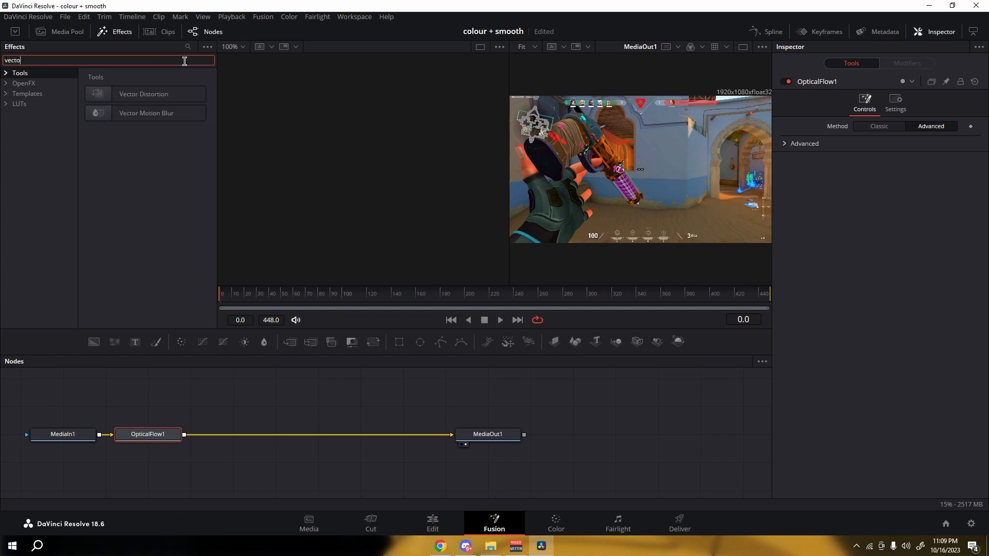
double_click(145, 113)
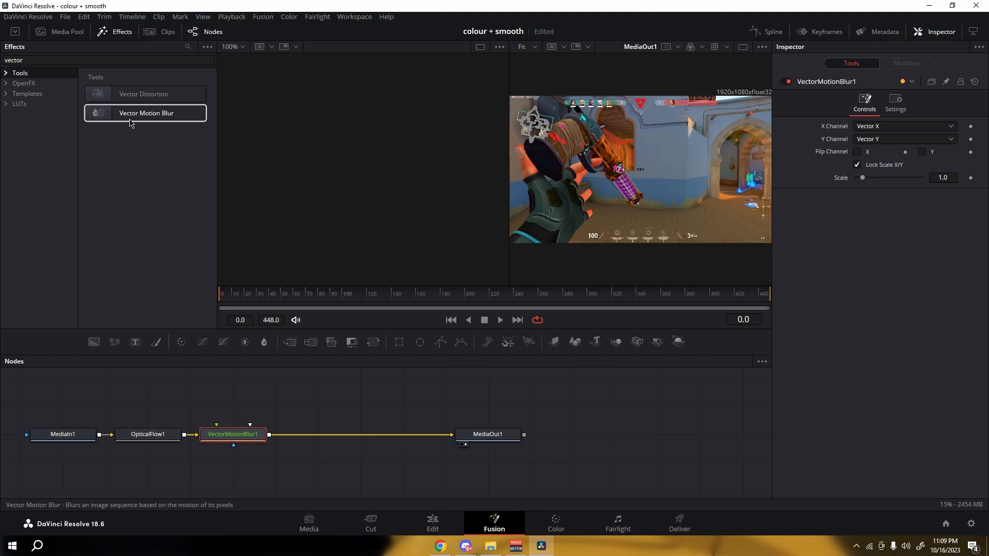